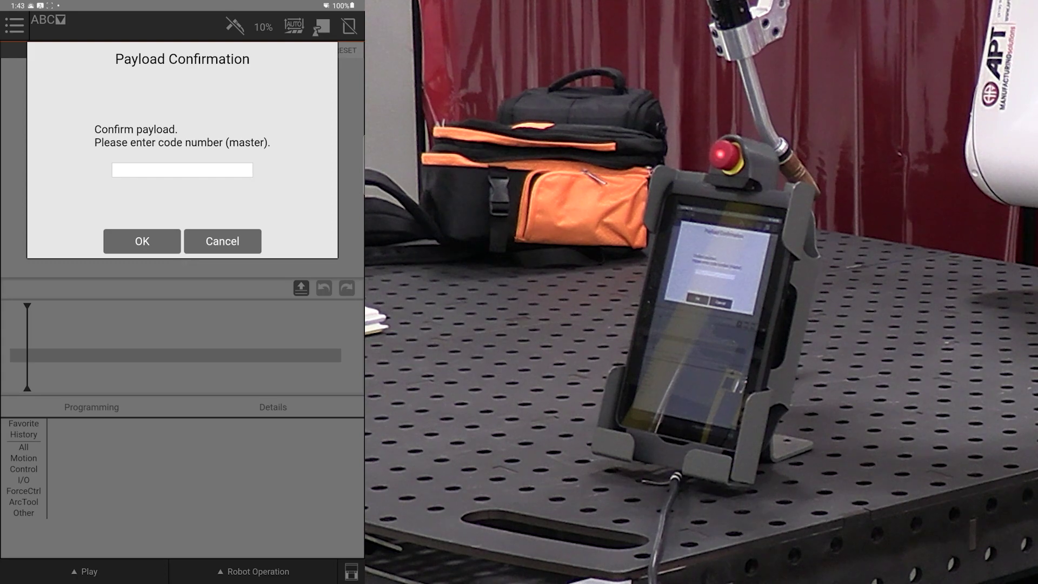
# Enter the master code '1' in the code field and submit it.
pyautogui.click(91, 406)
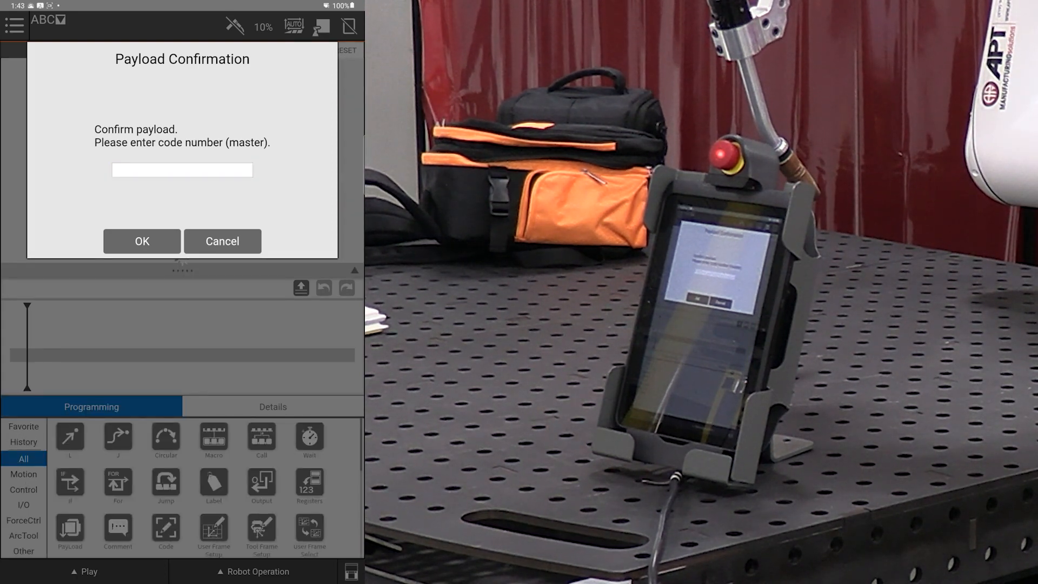
pyautogui.click(181, 170)
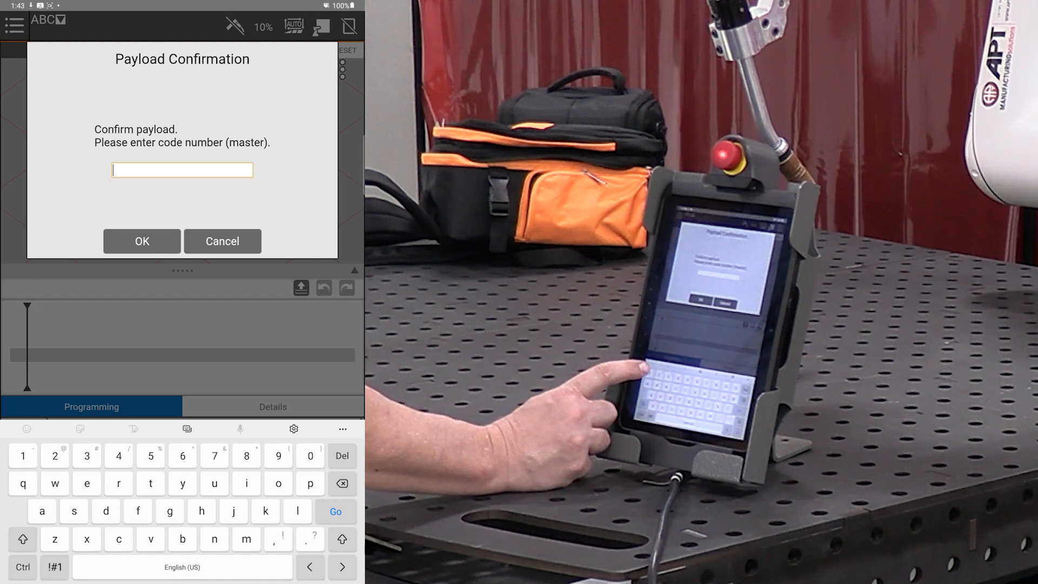
pyautogui.write('1')
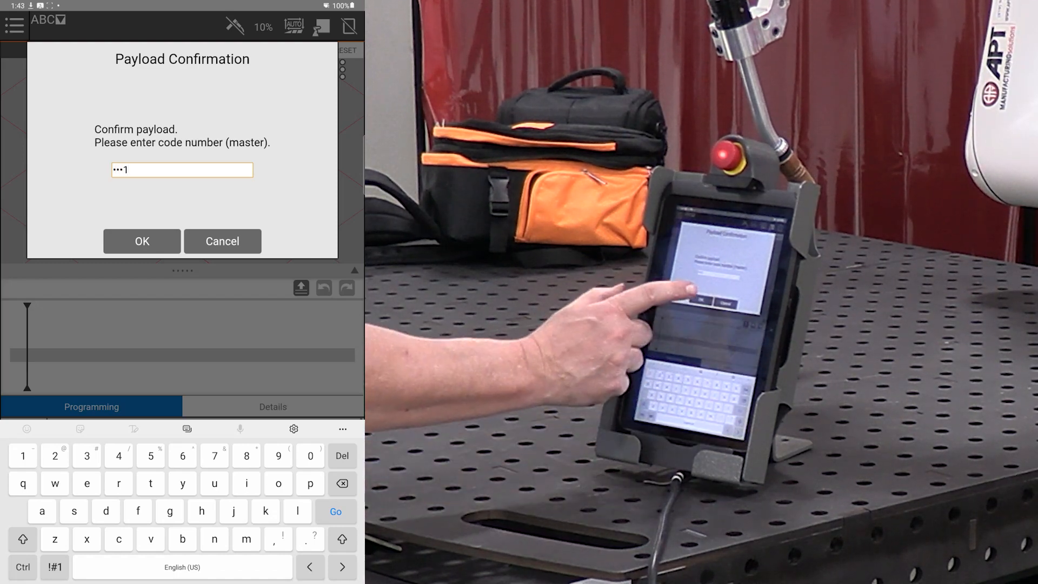
pyautogui.click(141, 241)
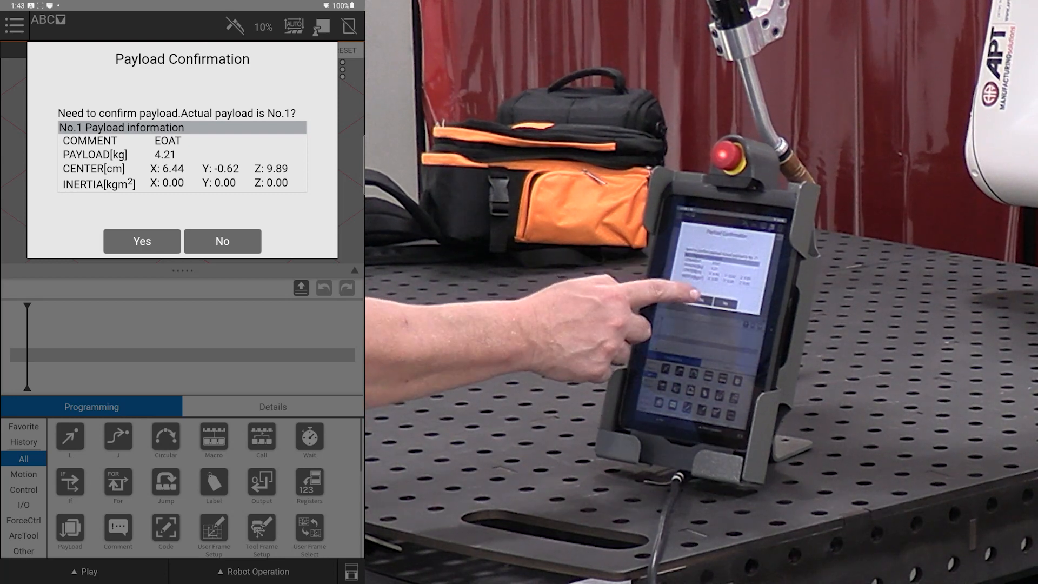
# Accept payload No.1 (EOAT, 4.21 kg), acknowledge the contact warning and the success message.
pyautogui.click(141, 241)
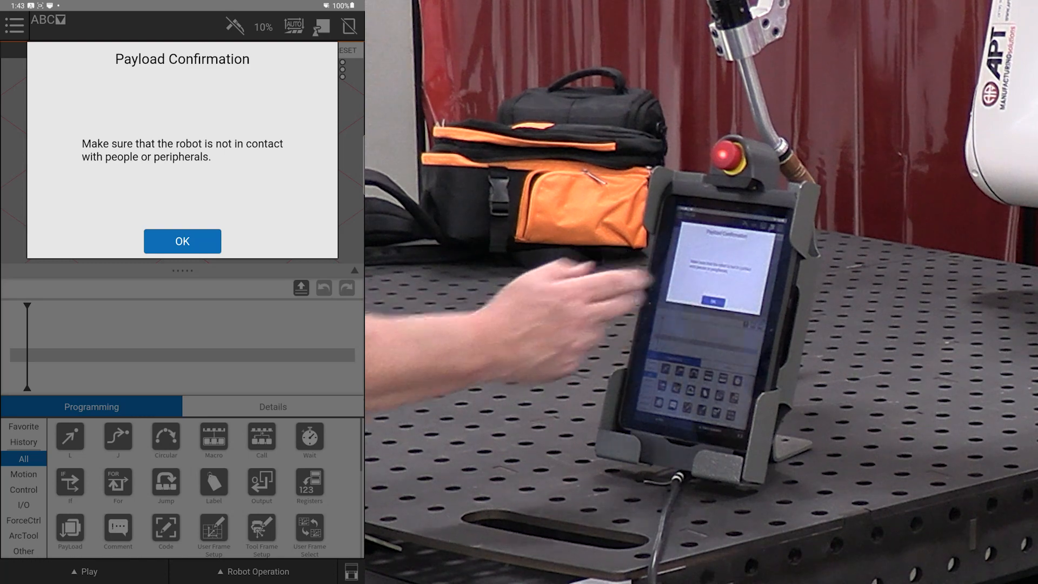
pyautogui.click(182, 241)
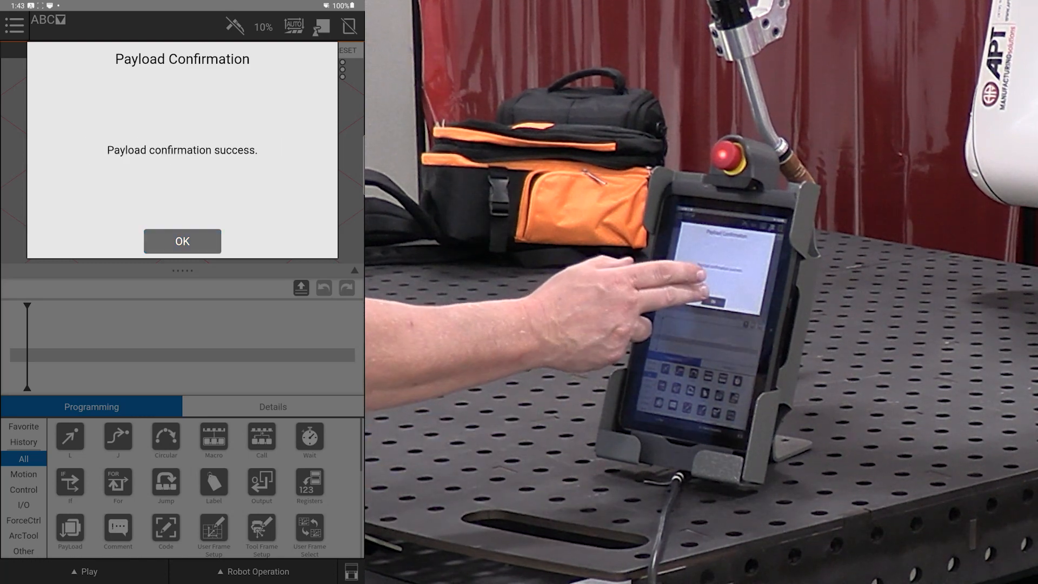
pyautogui.click(181, 242)
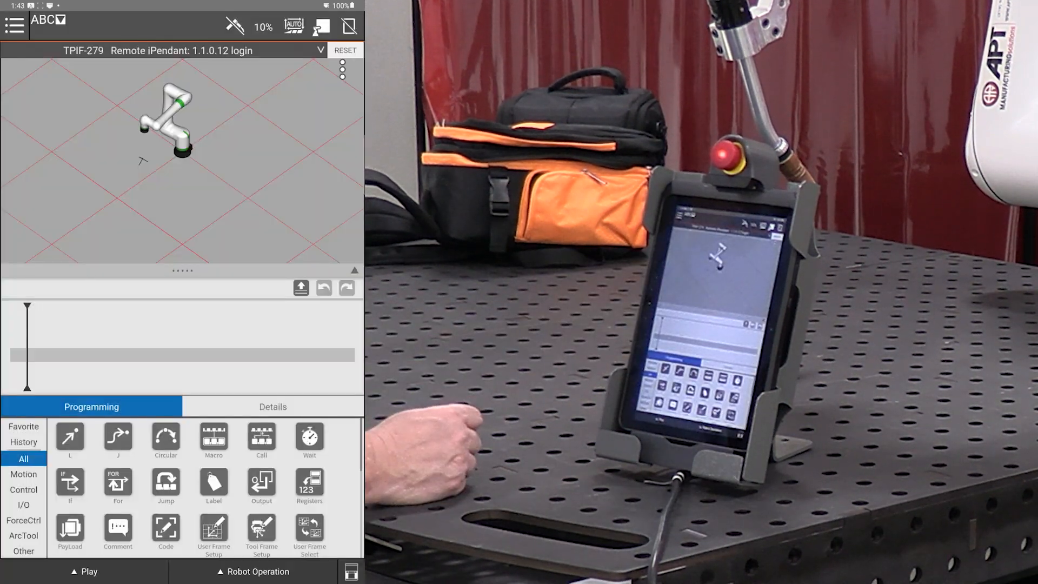